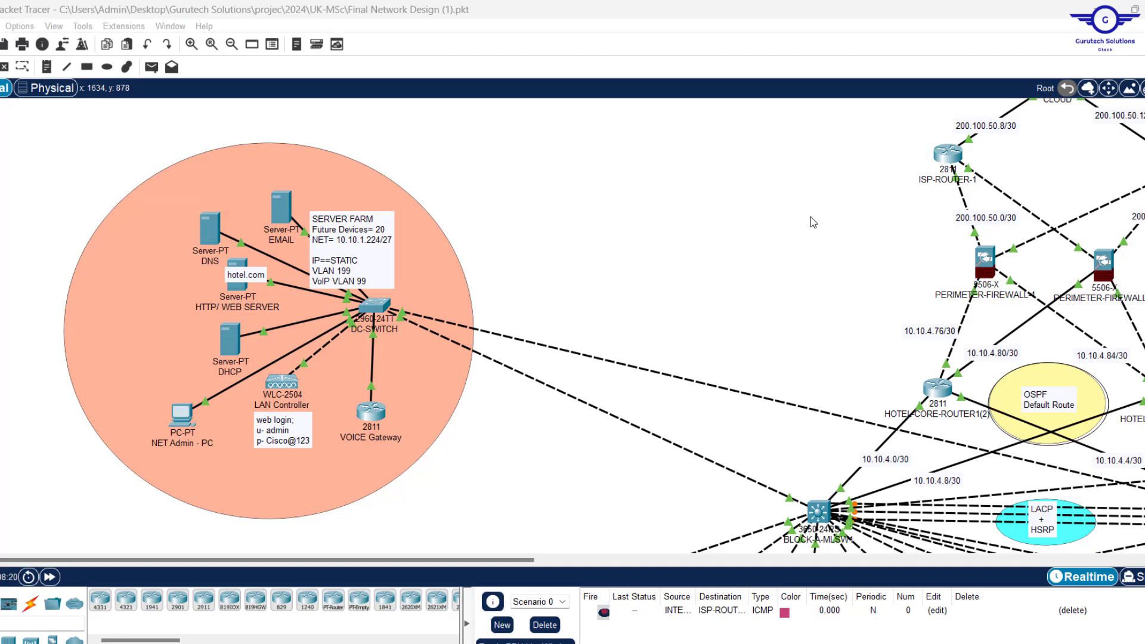
mouse_move(995, 273)
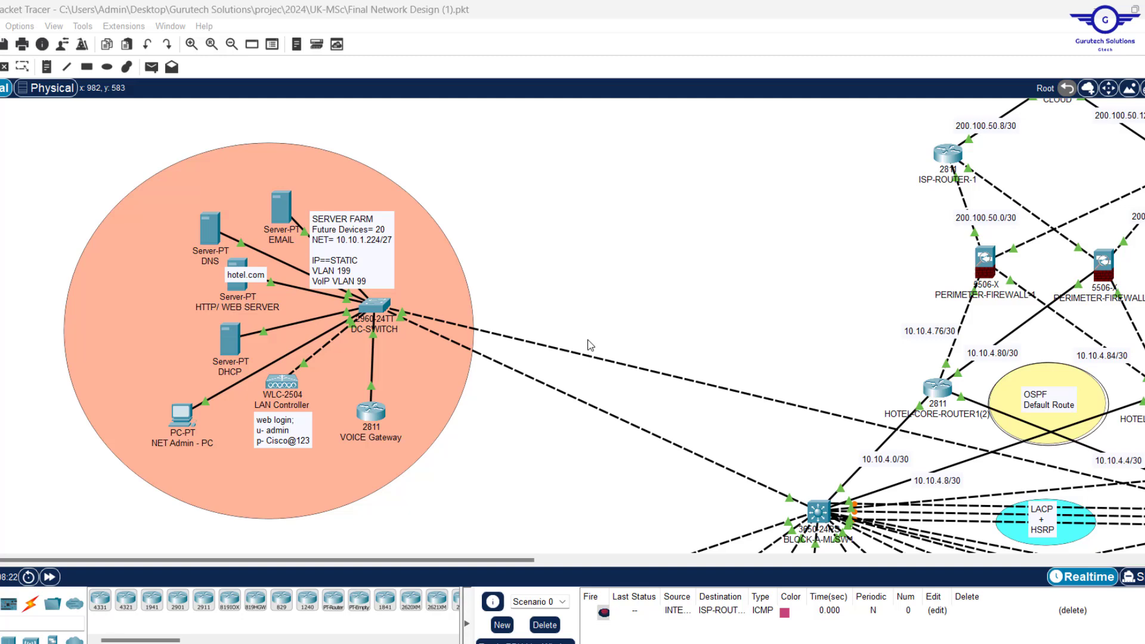
Open the core router's CLI, reach its login prompt, then close the window.
double_click(927, 392)
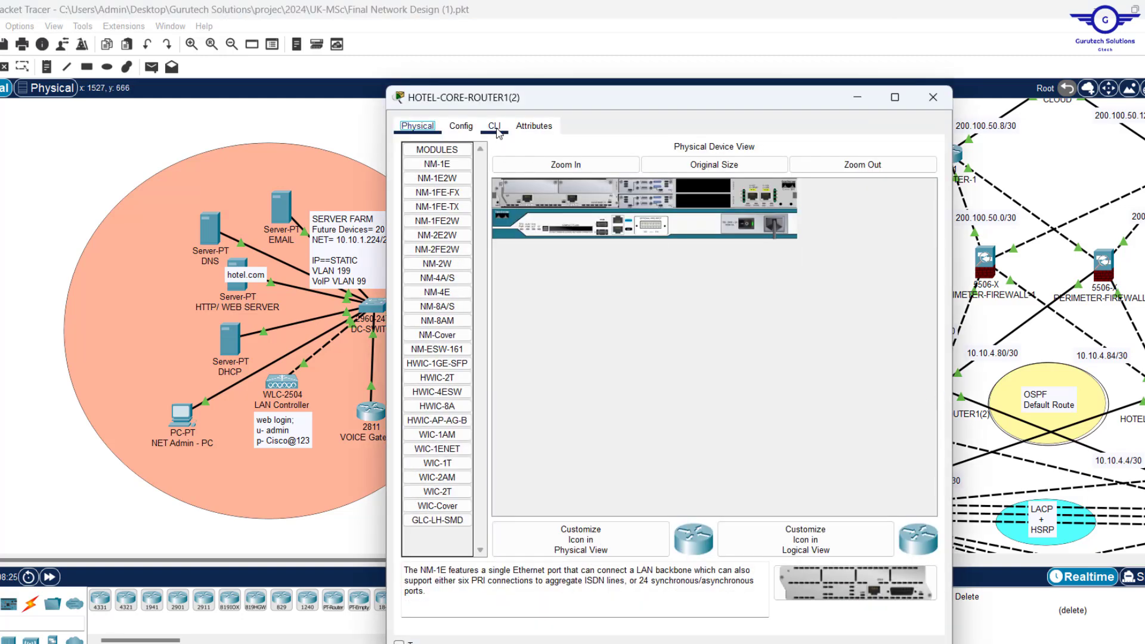
left_click(493, 125)
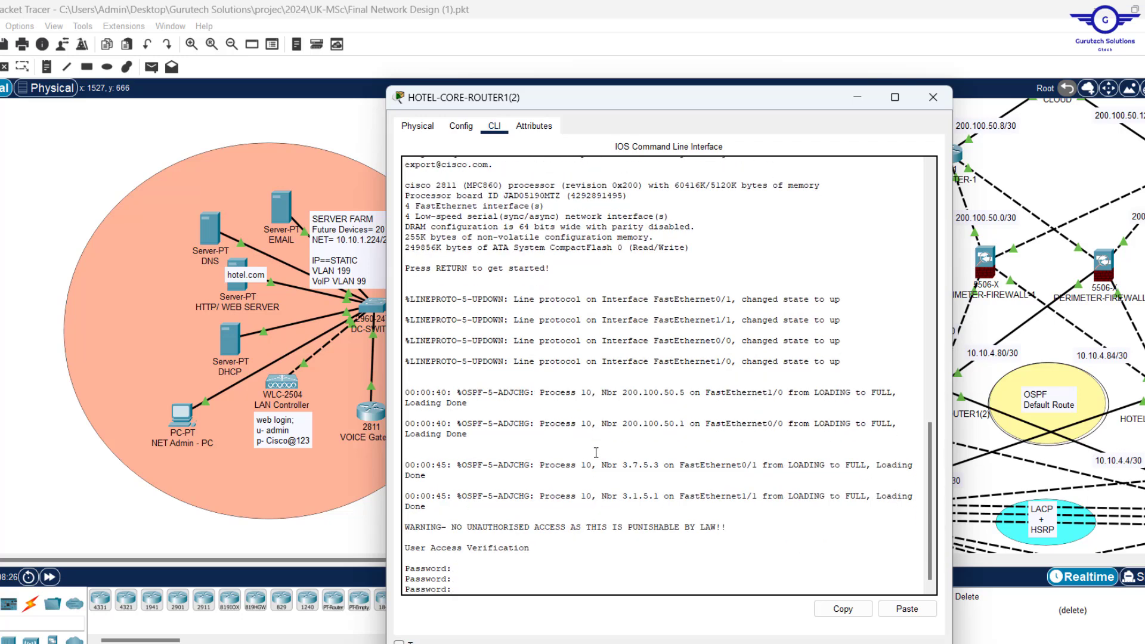
key("enter")
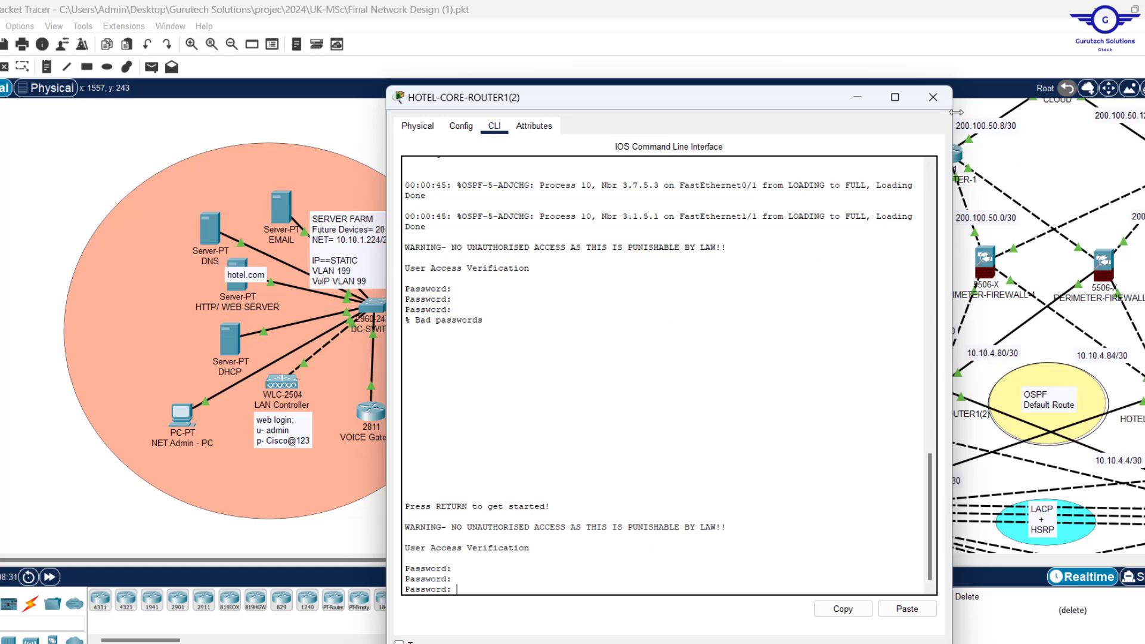
mouse_move(923, 119)
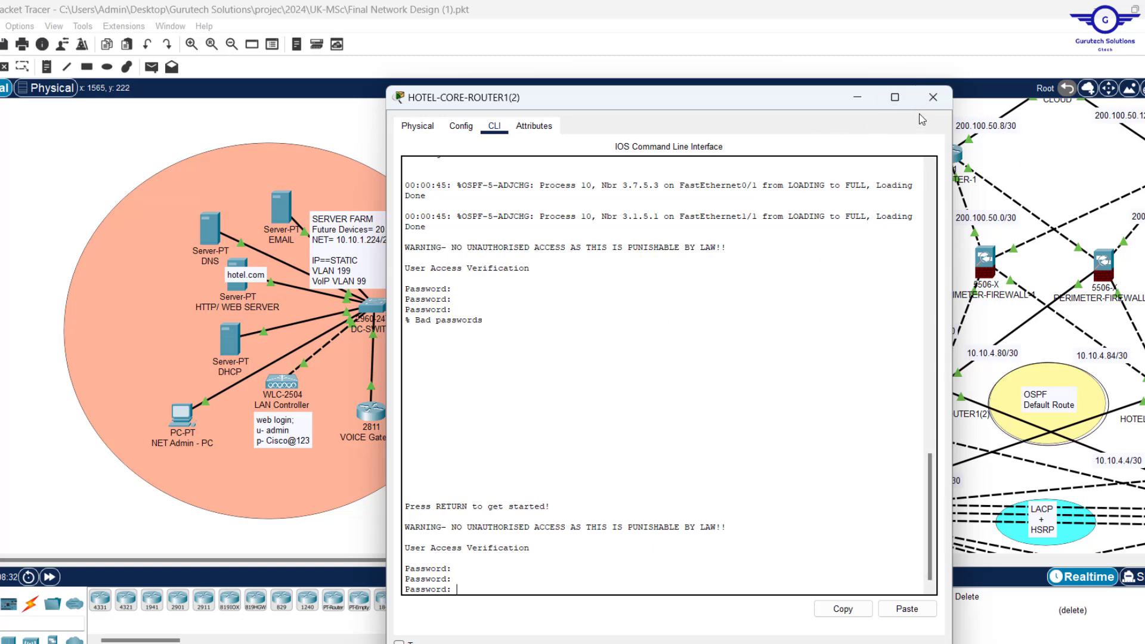
mouse_move(937, 122)
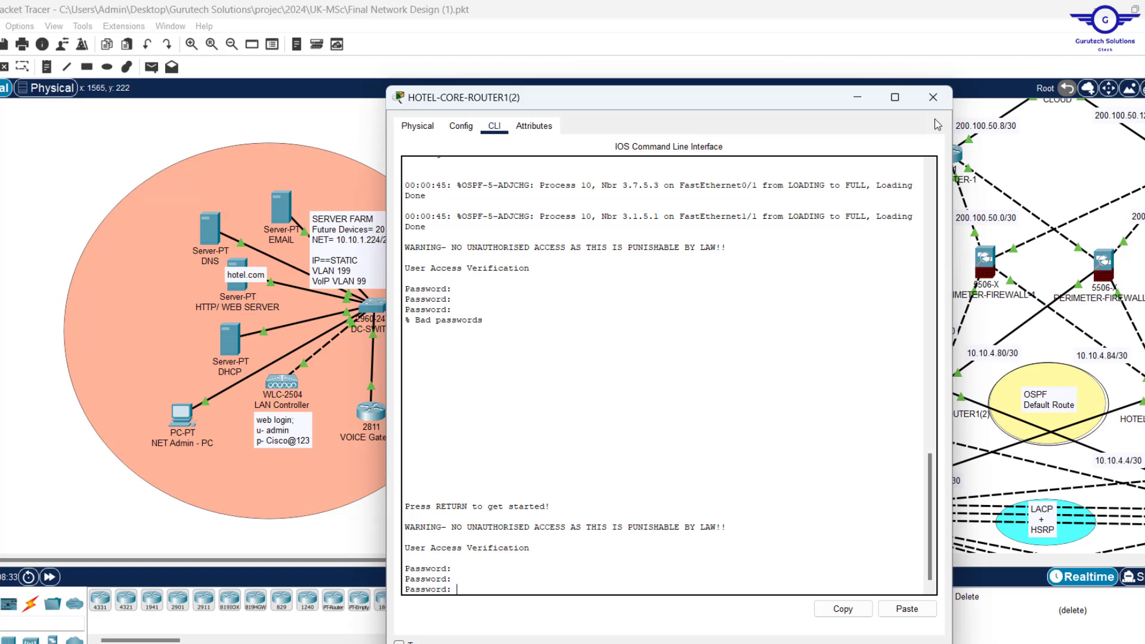
left_click(932, 97)
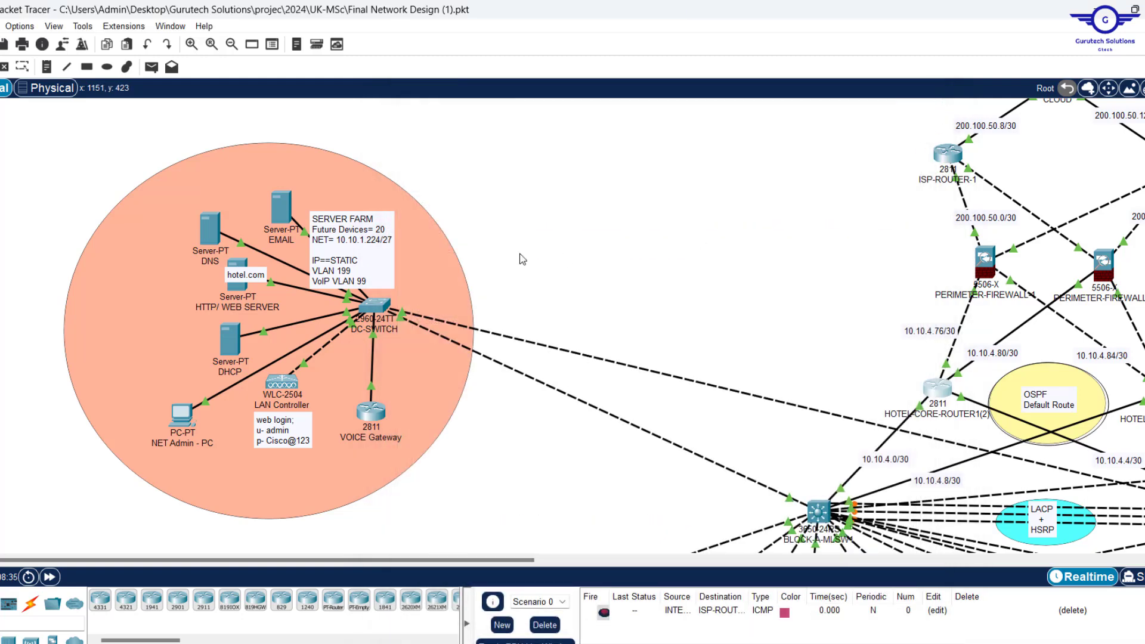
mouse_move(936, 388)
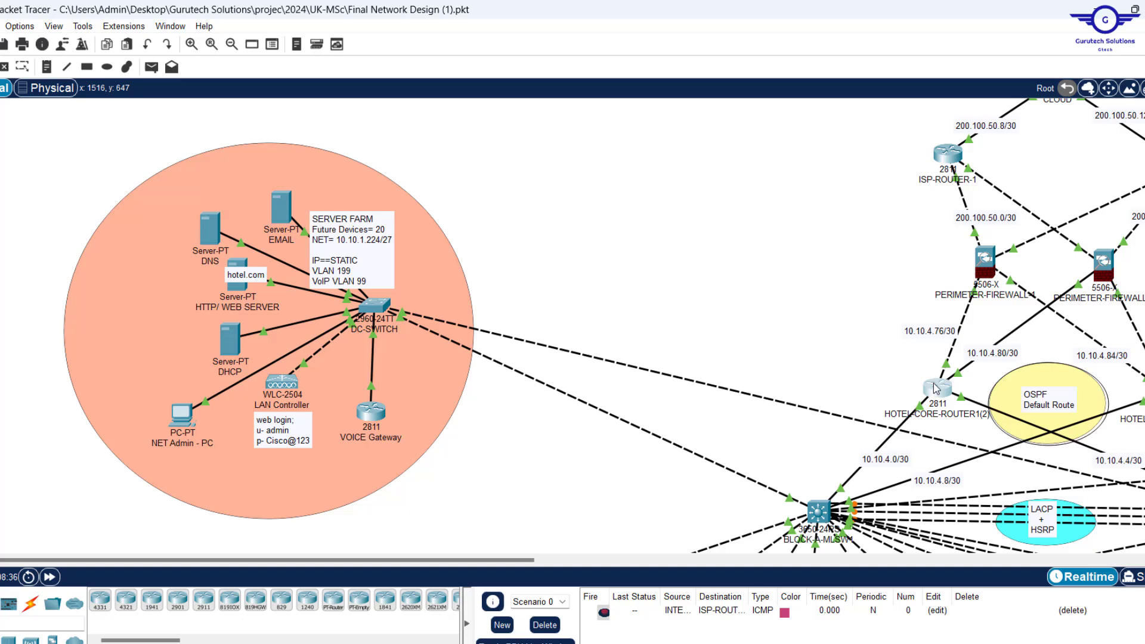
Reopen the core router and select FastEthernet0/0 under Config to enter interface mode in CLI.
left_click(938, 387)
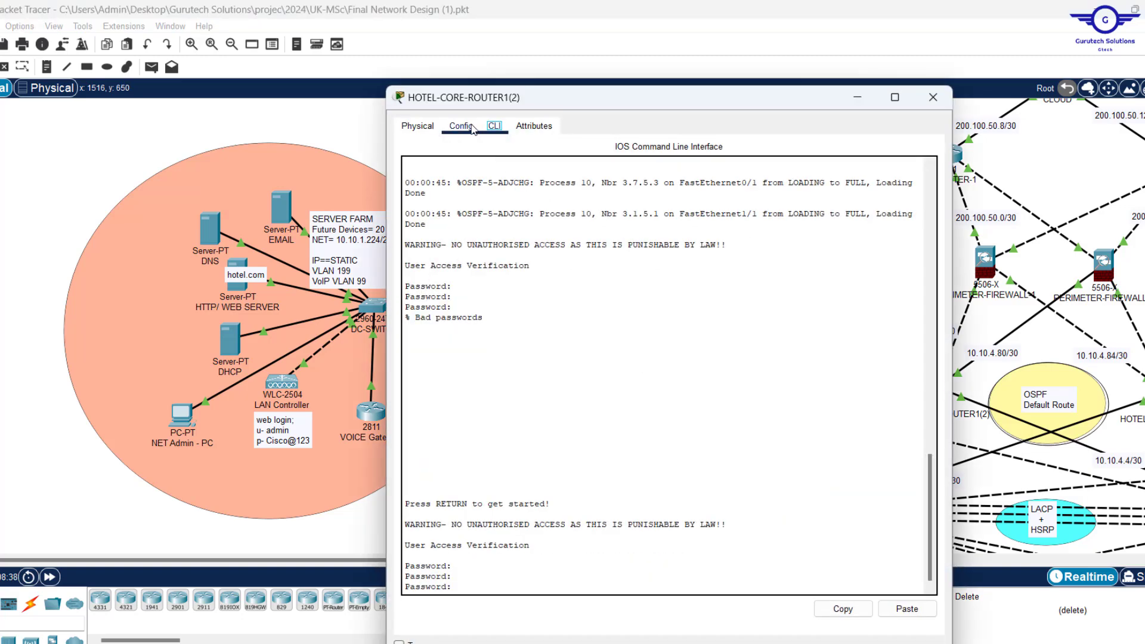
mouse_move(440, 132)
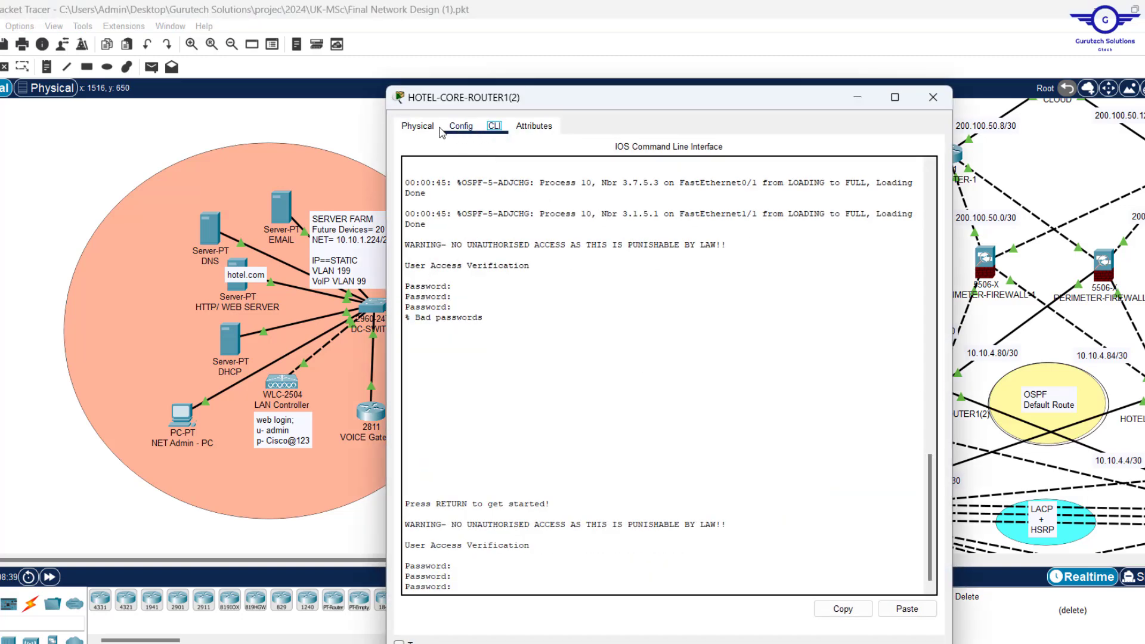
left_click(460, 126)
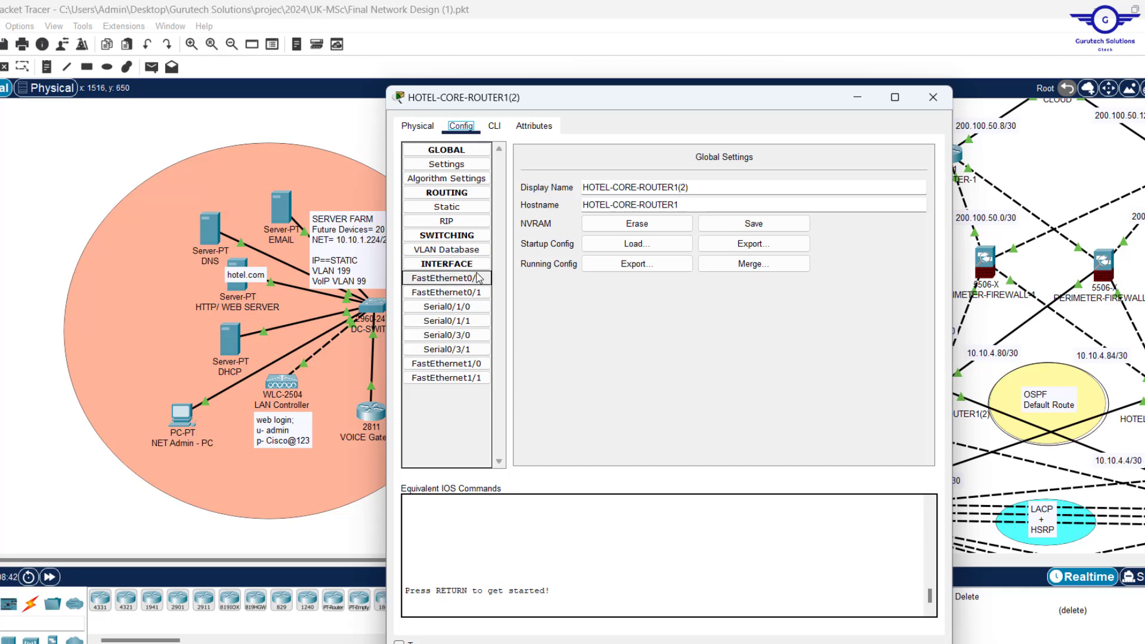
left_click(446, 277)
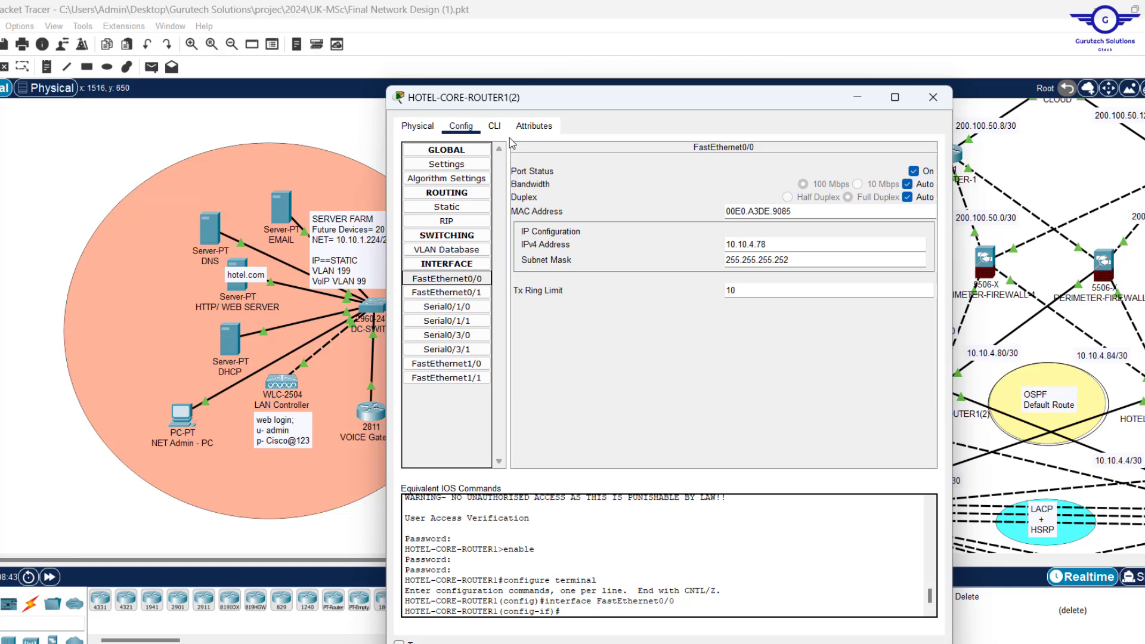
left_click(494, 126)
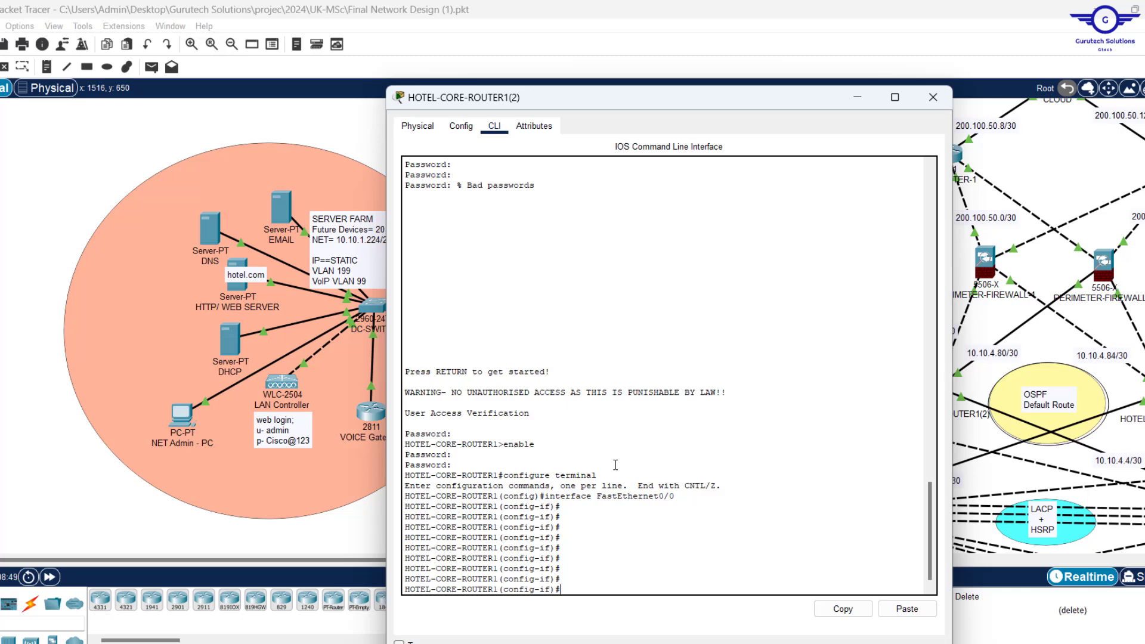
Set the core router's enable password to cisco, save with 'do wr', and close it.
type("enab")
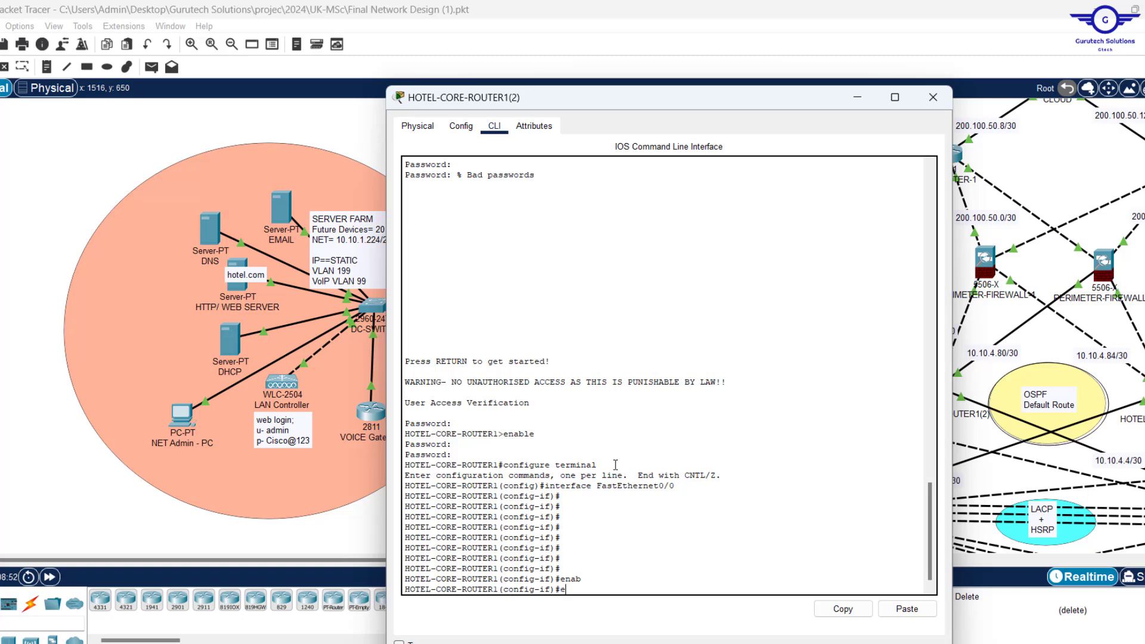
type("x")
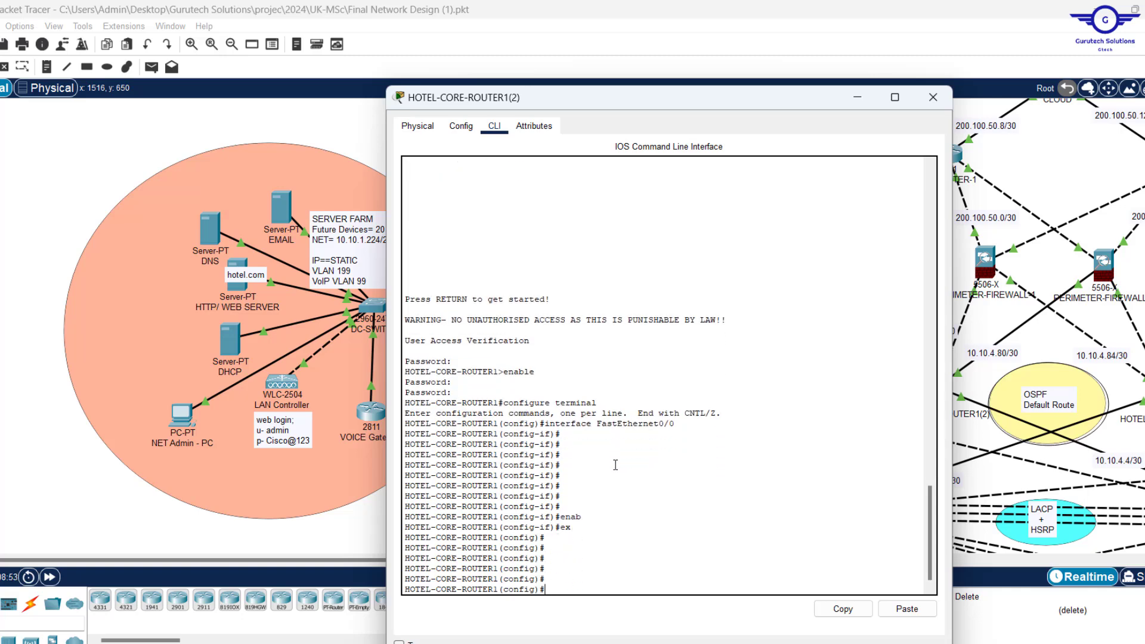
type("enable password cisco")
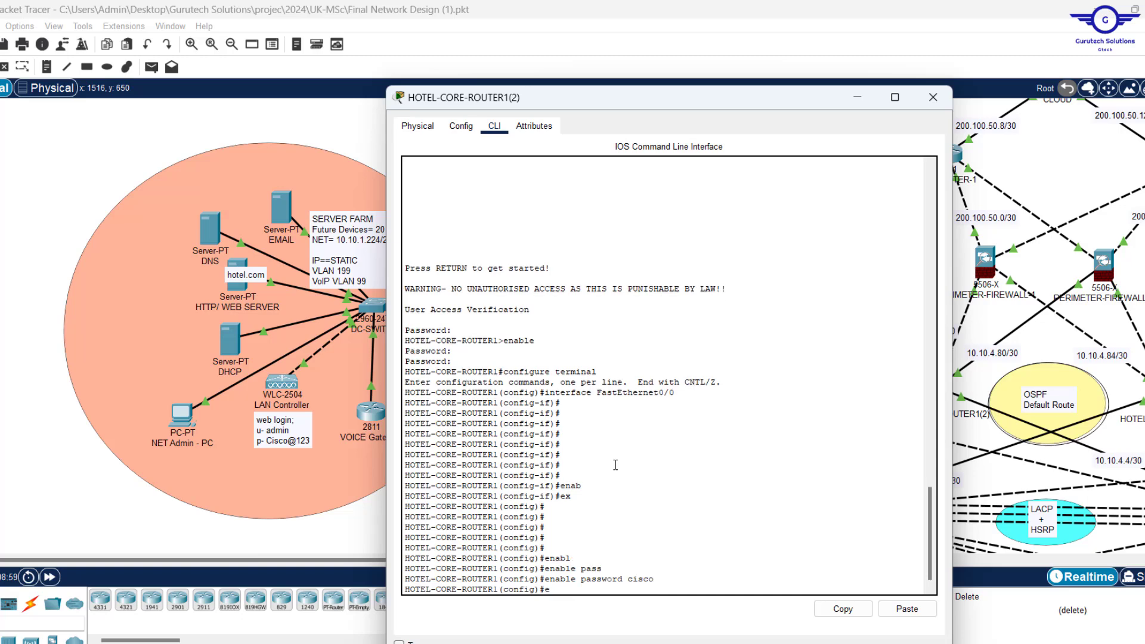
type("do wr")
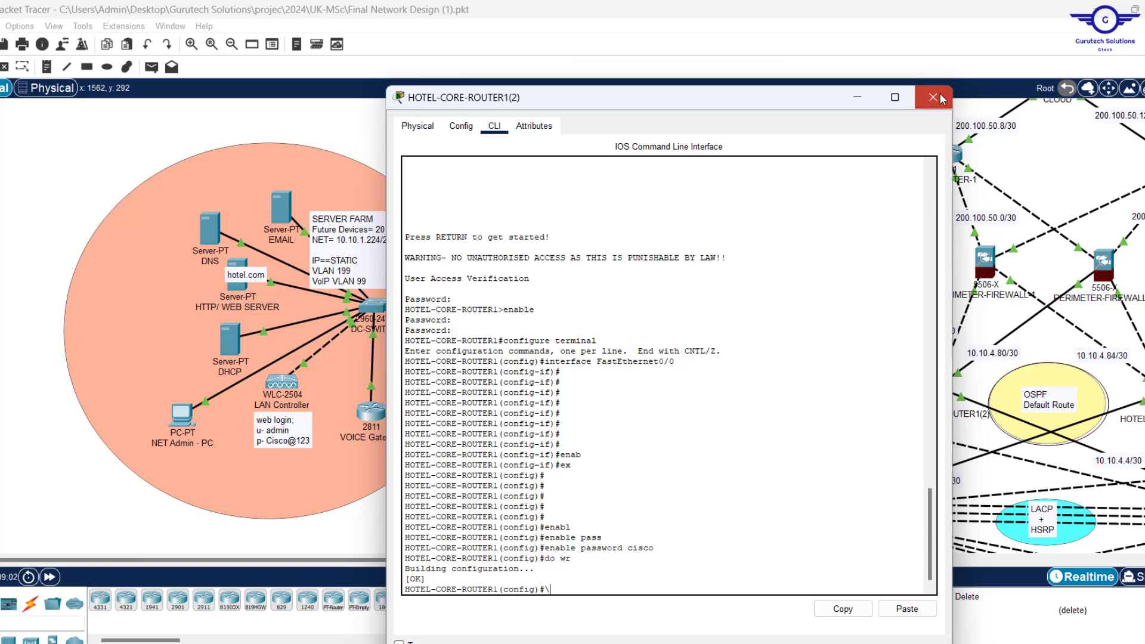
left_click(932, 98)
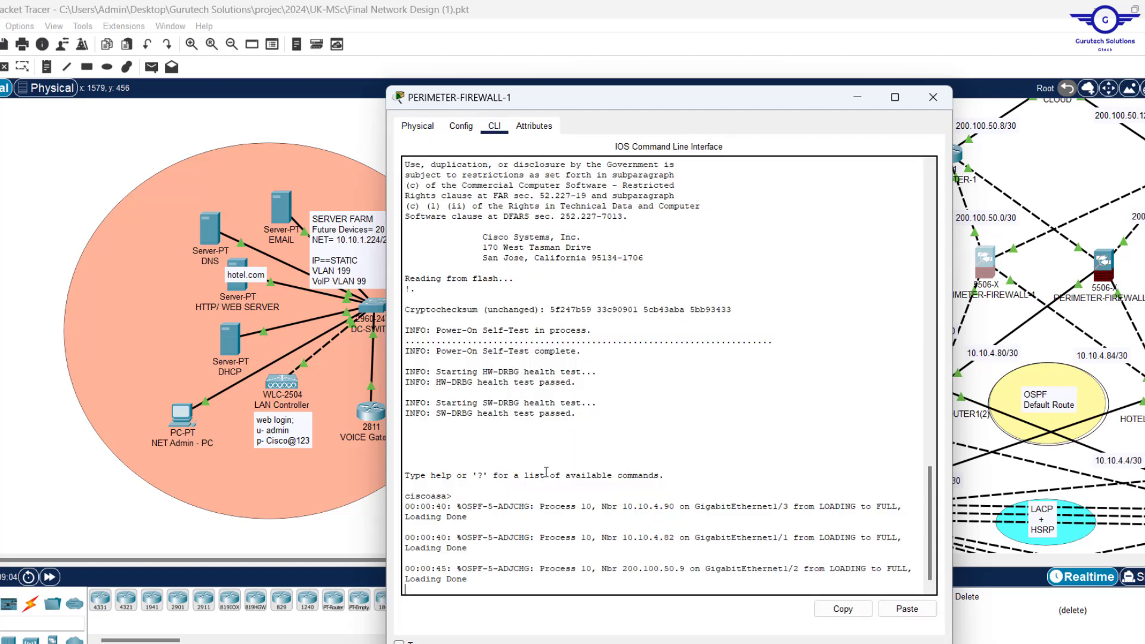
type("ghgh")
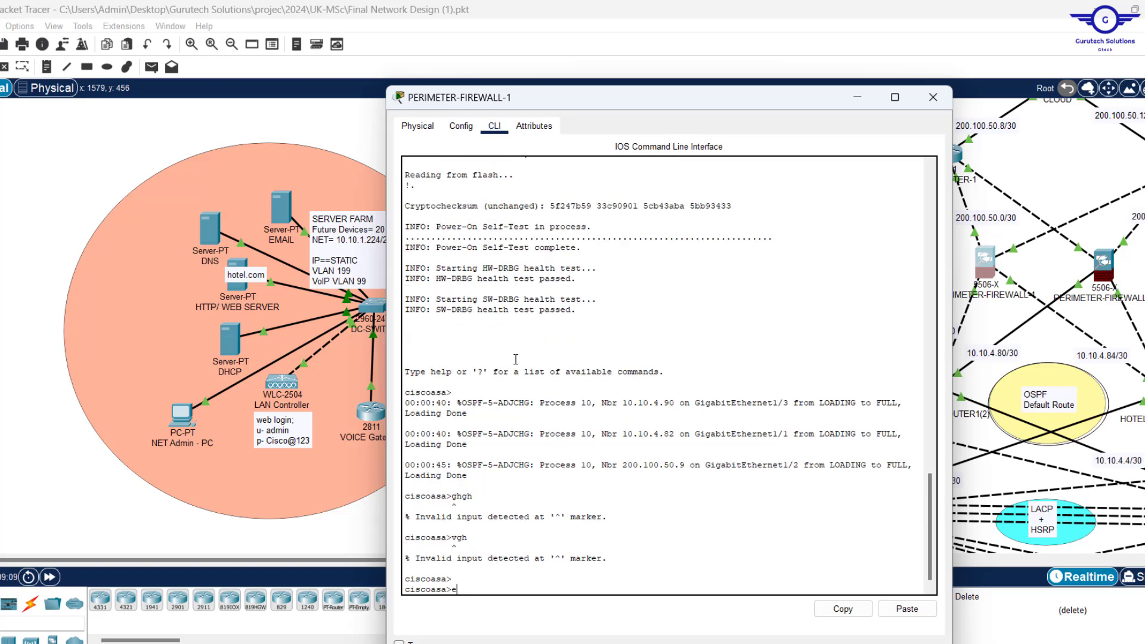
type("n")
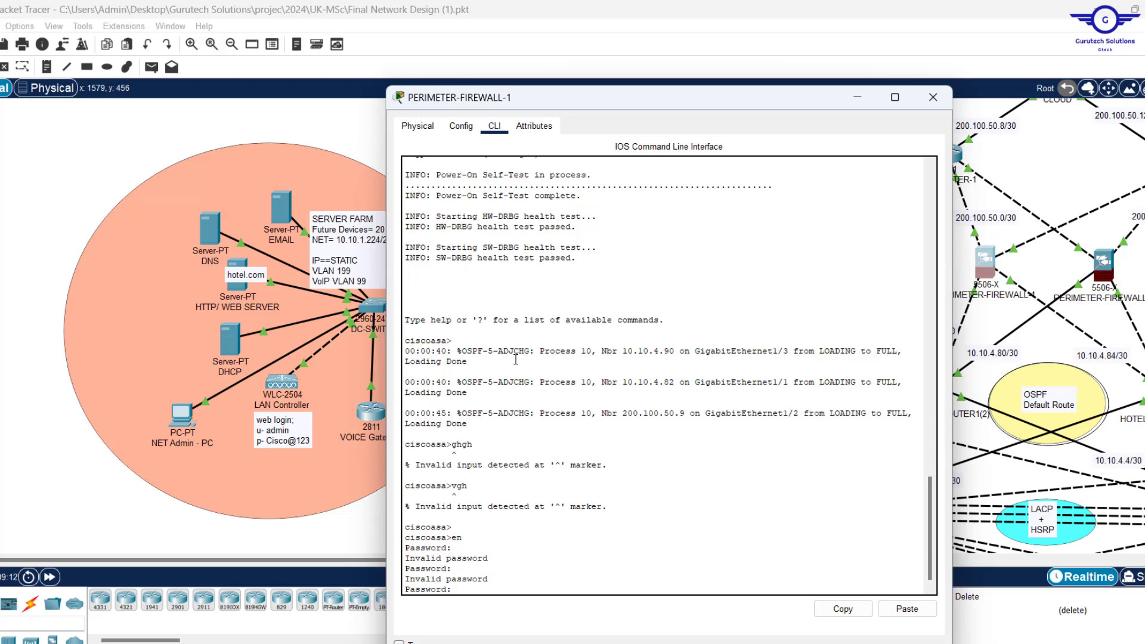
Select GigabitEthernet1/5 in the firewall's Config tab to bypass its password, then close the window.
left_click(461, 126)
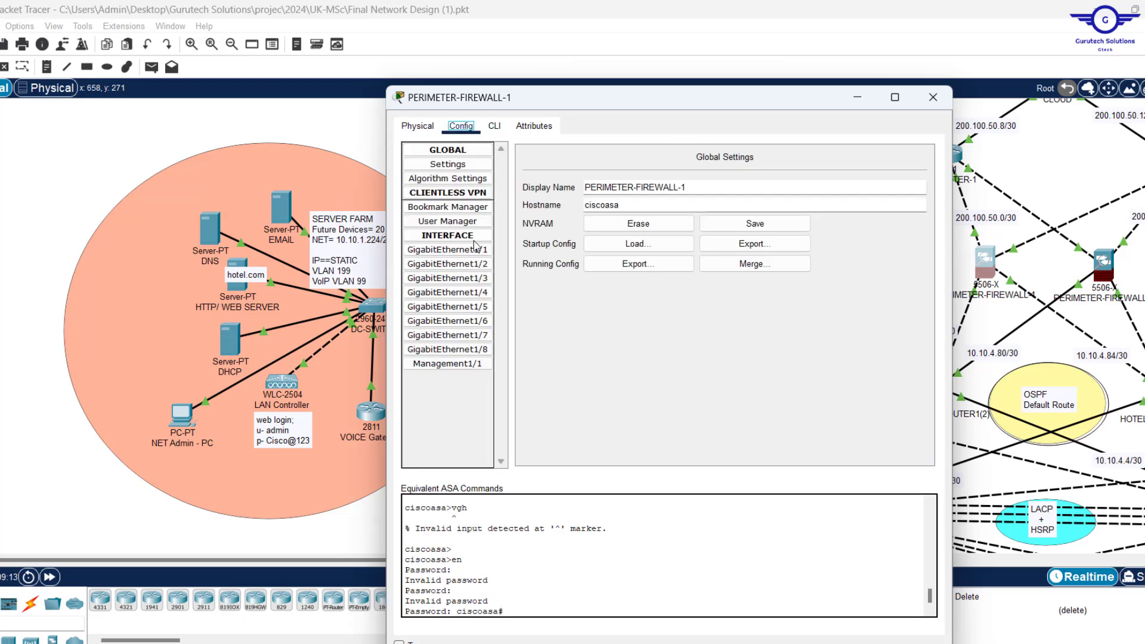
left_click(446, 306)
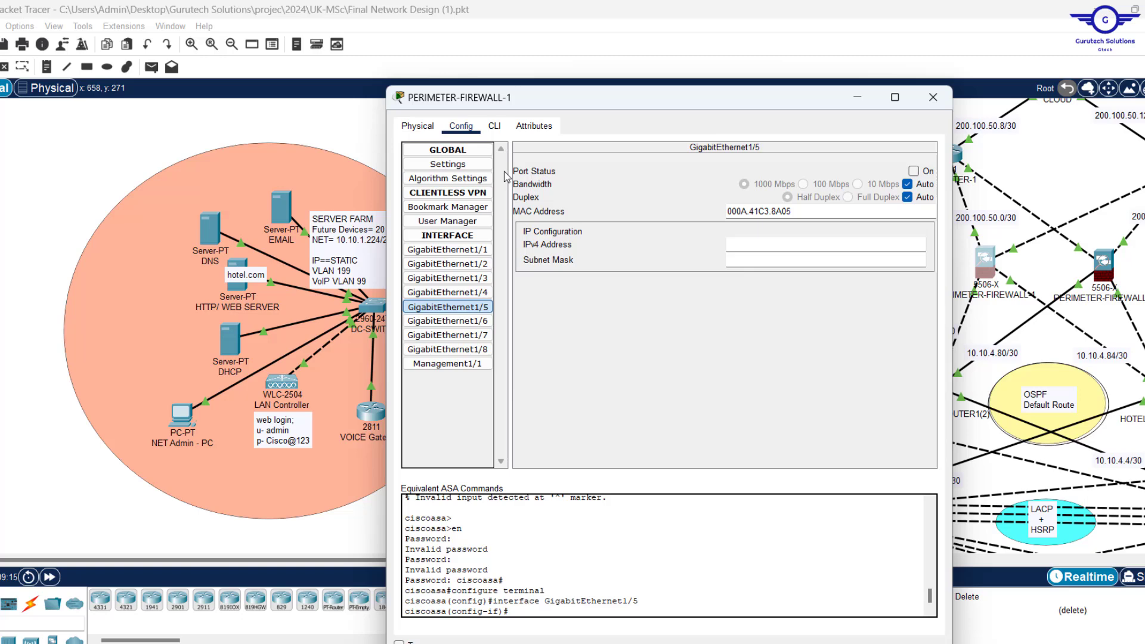
left_click(495, 126)
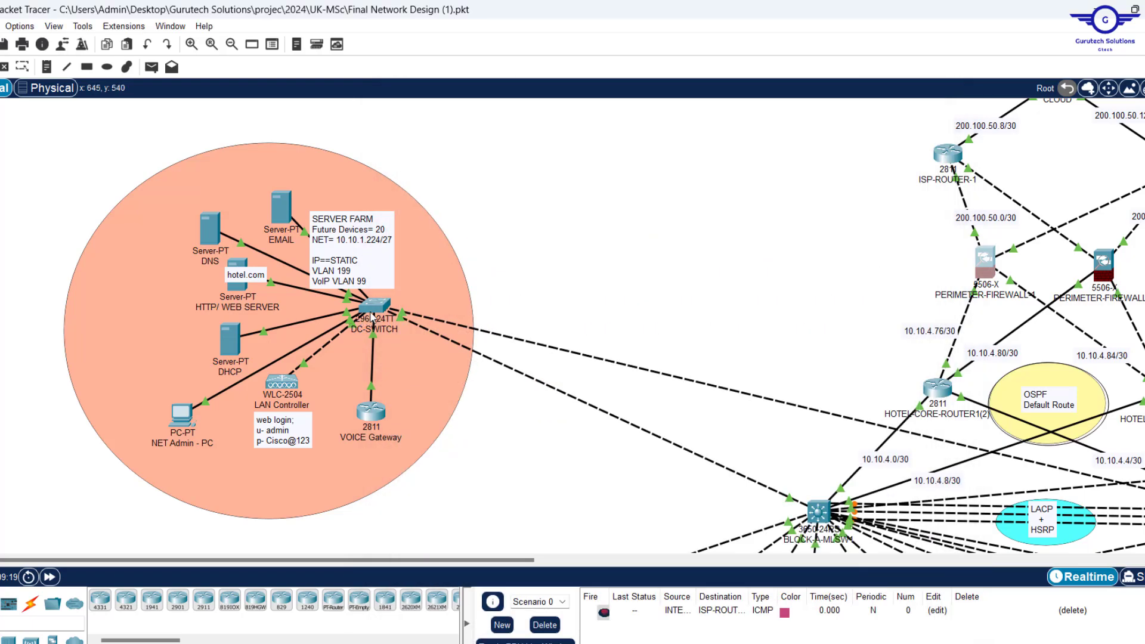
double_click(368, 306)
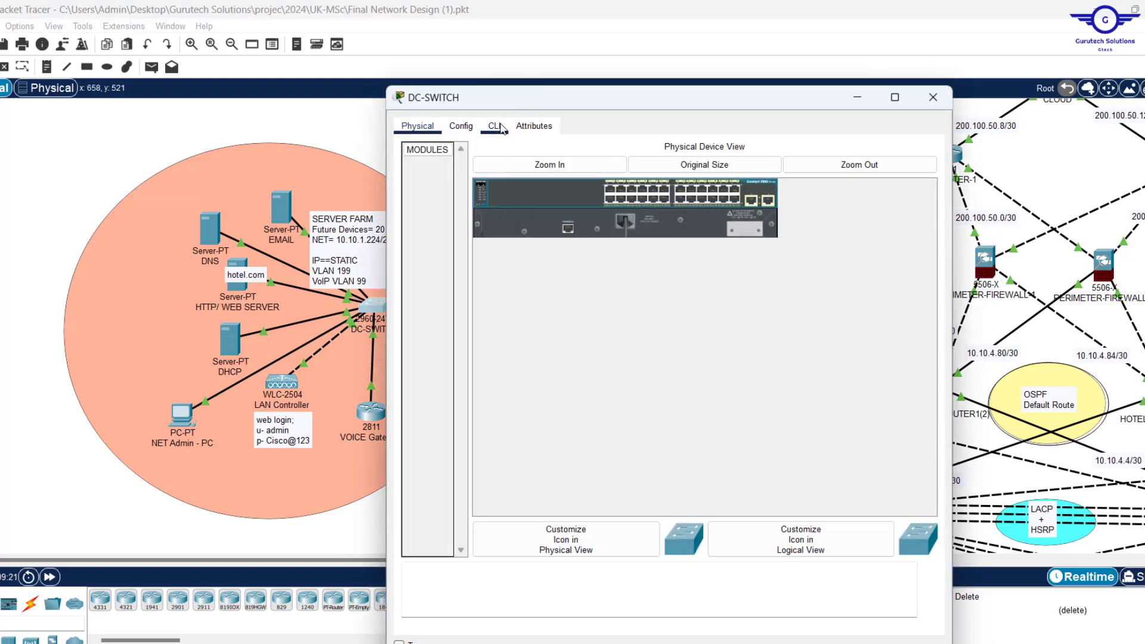
left_click(494, 126)
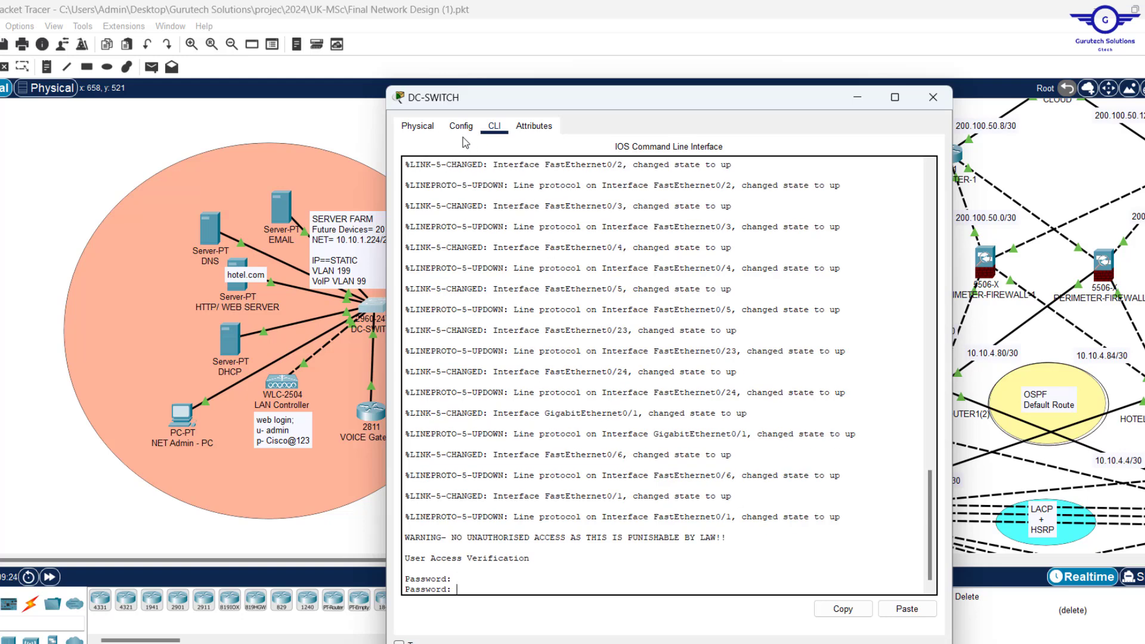
left_click(459, 126)
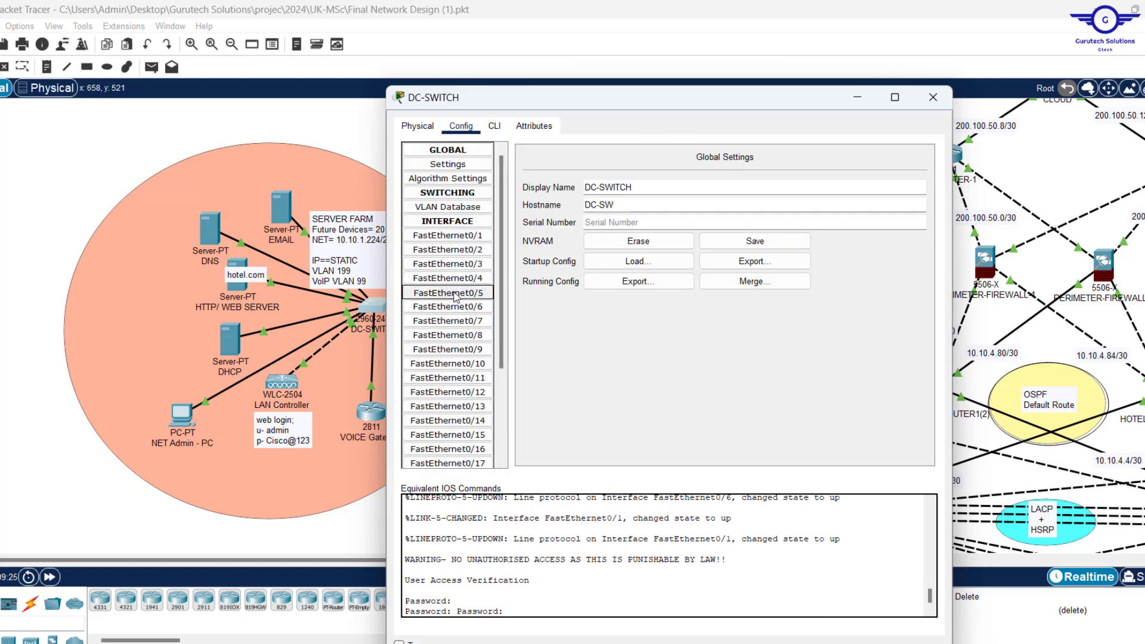
left_click(494, 126)
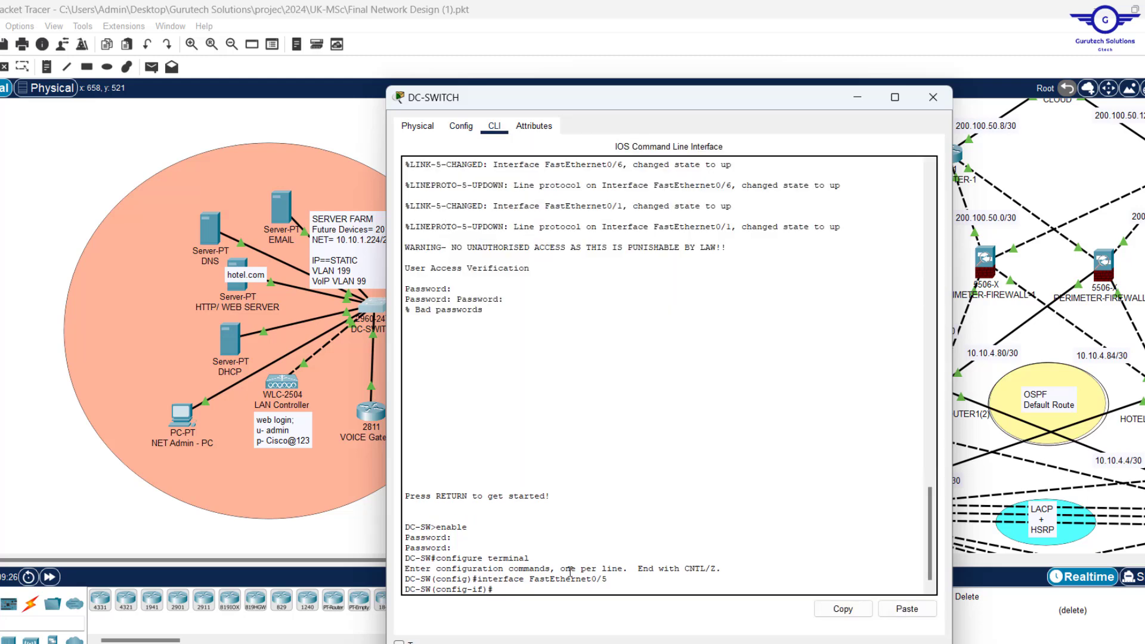
type("dfhwgq")
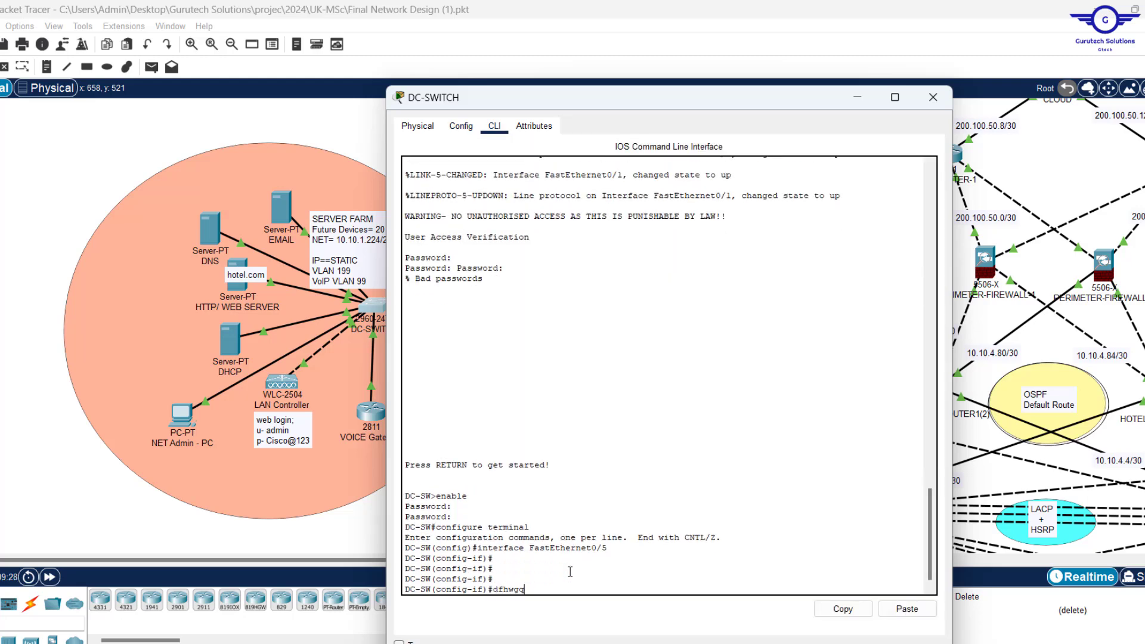